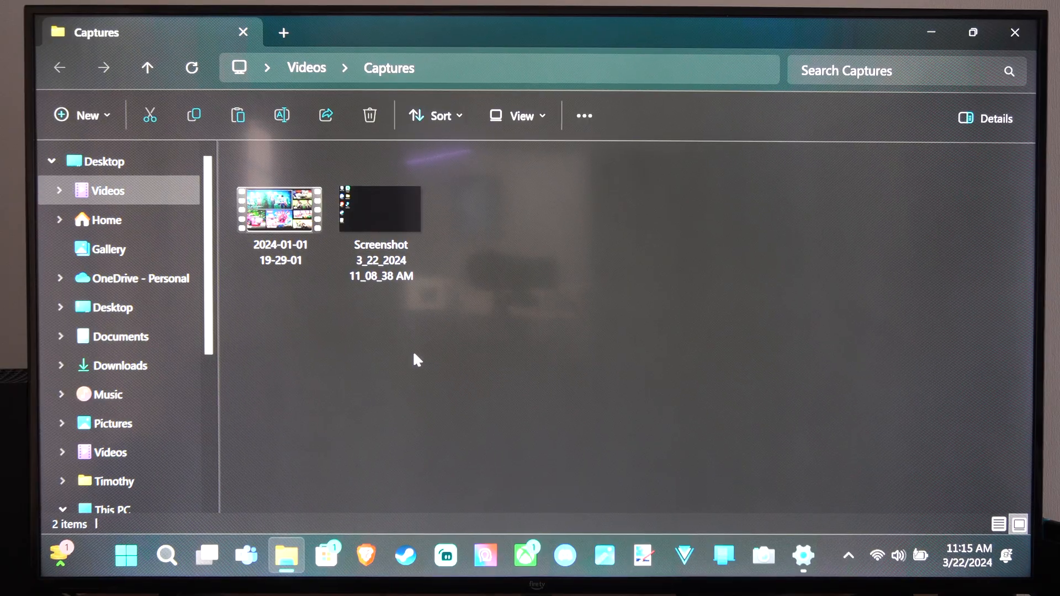
mouse_move(420, 345)
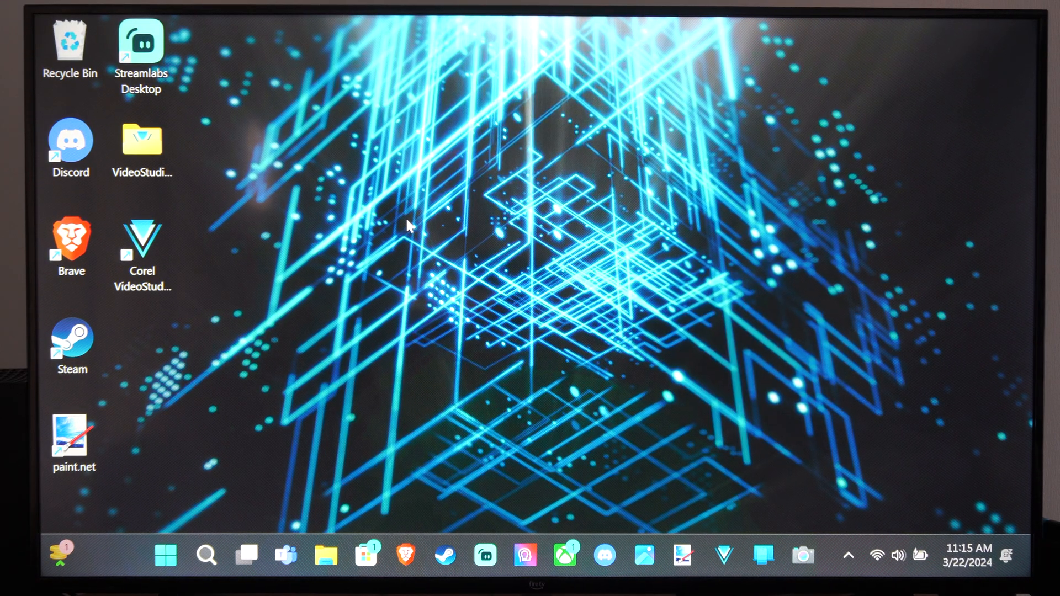
mouse_move(585, 233)
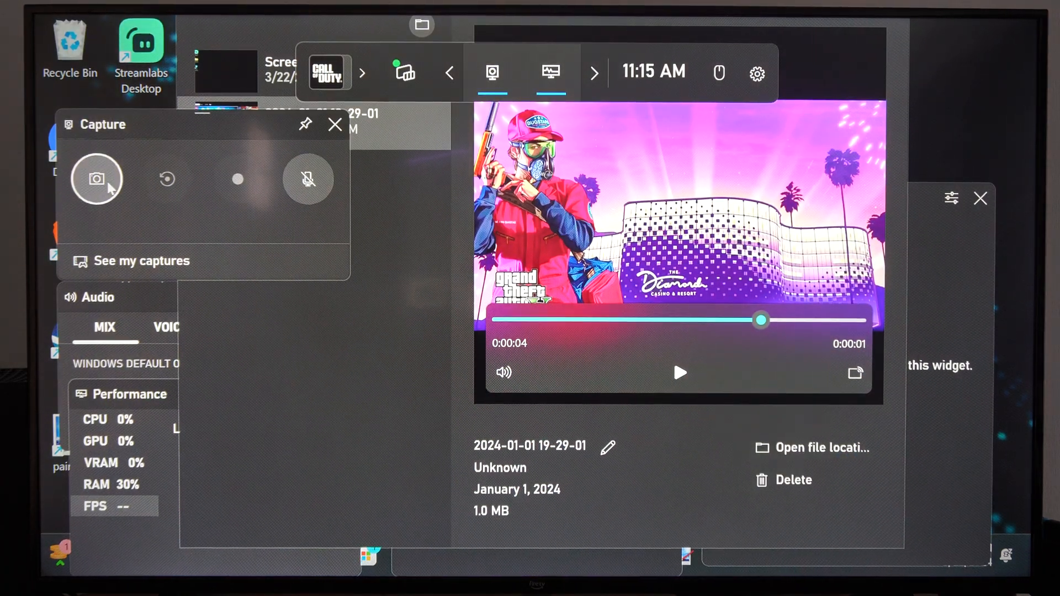
mouse_move(167, 179)
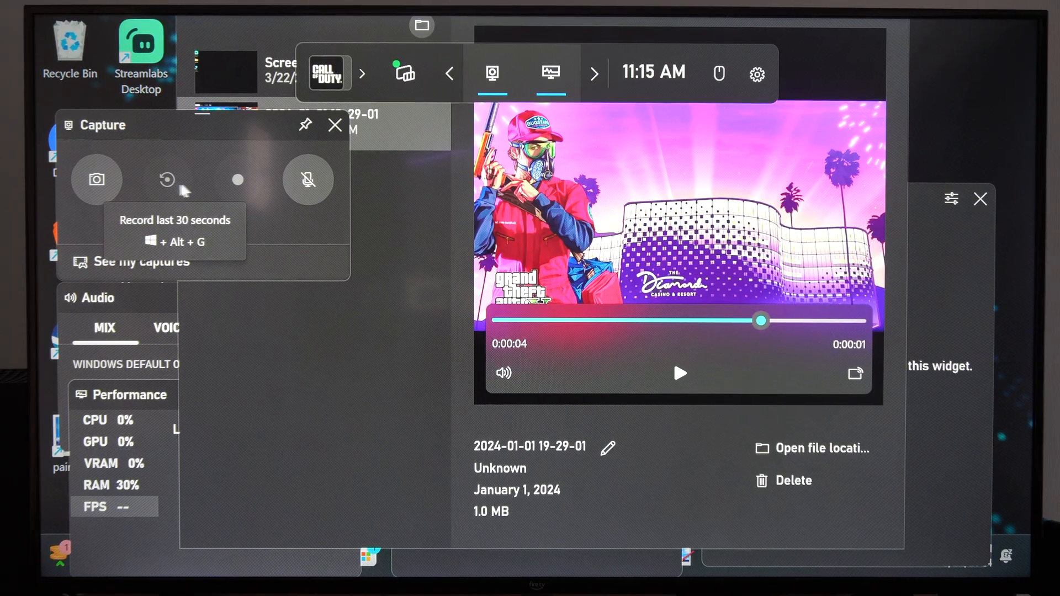
mouse_move(236, 180)
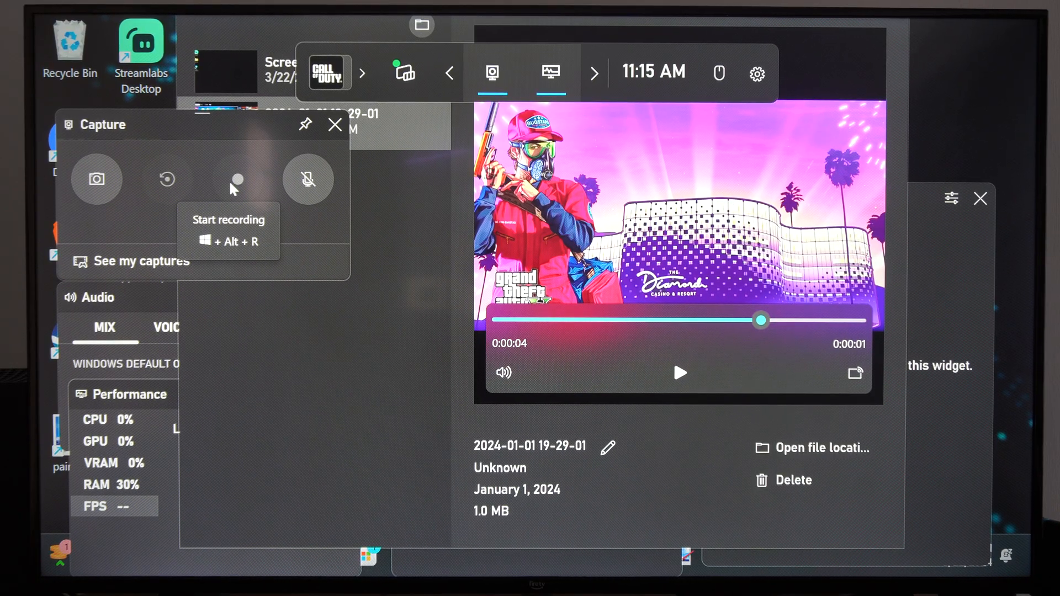
mouse_move(309, 189)
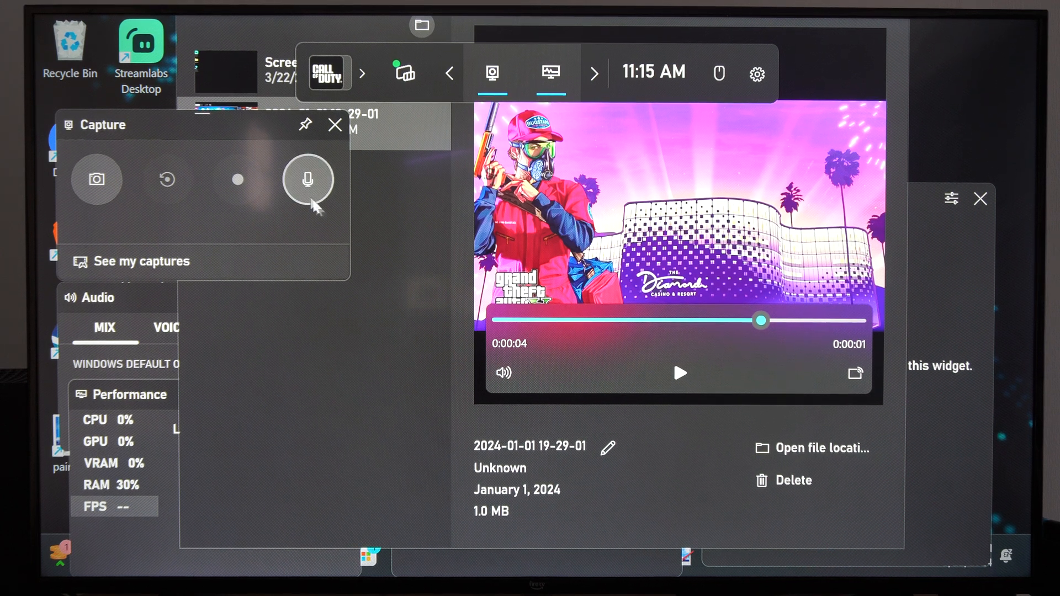
Hide the Capture widget from the Game Bar overlay.
click(493, 73)
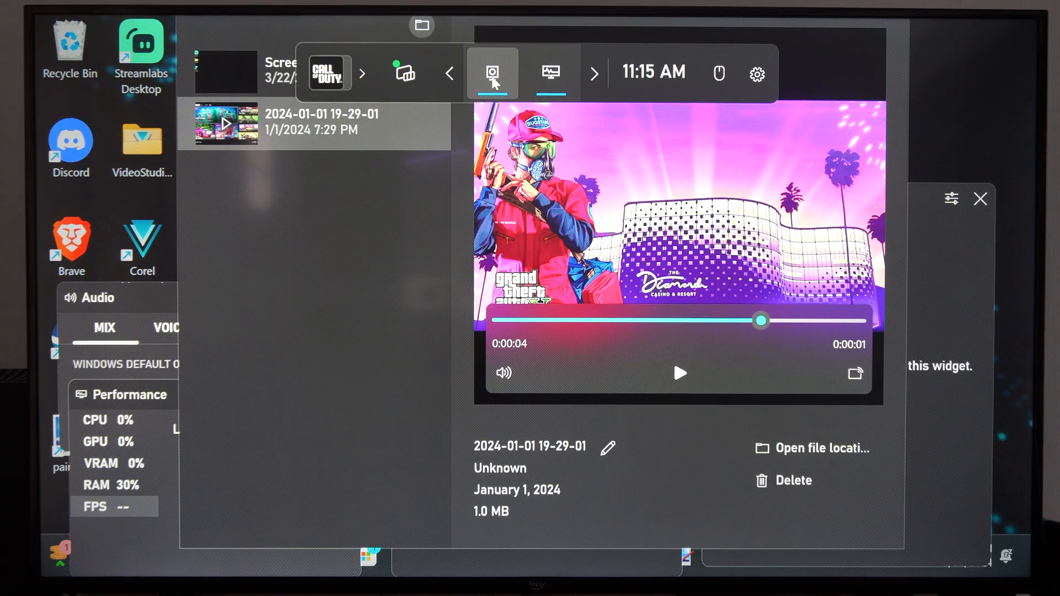
click(492, 73)
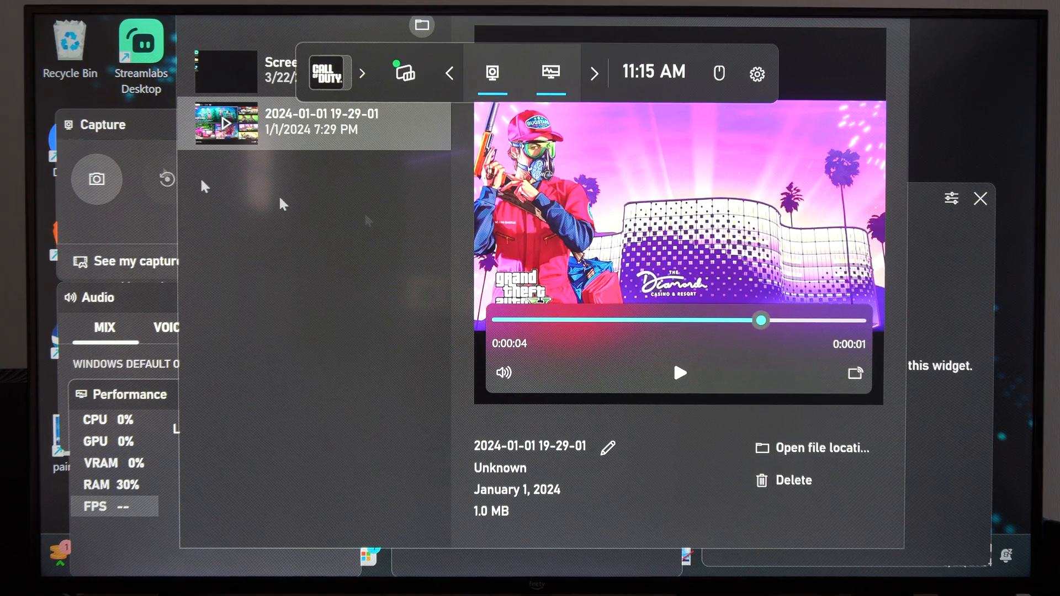
click(679, 372)
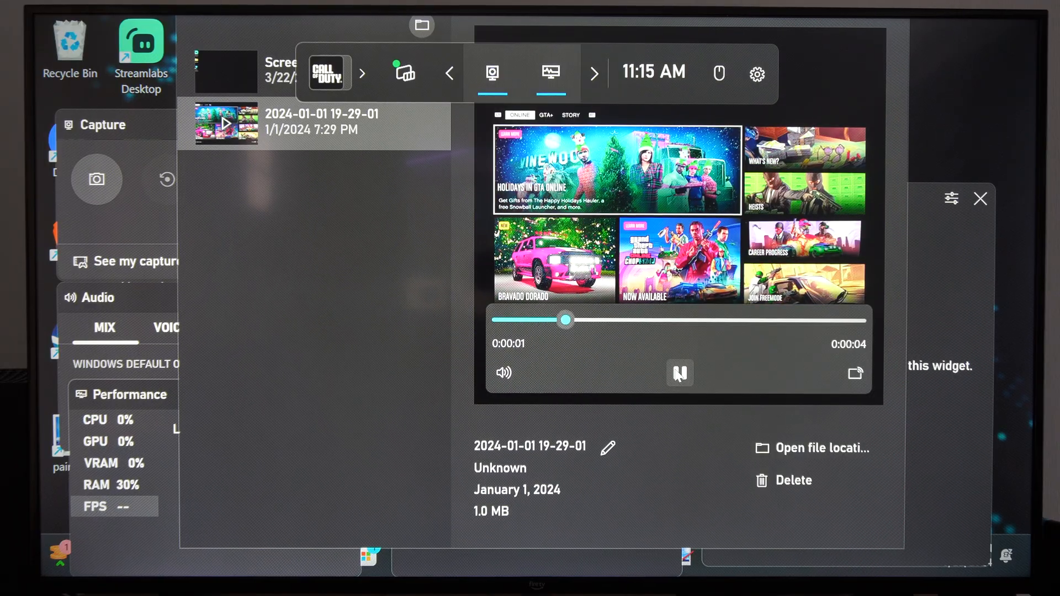
click(820, 447)
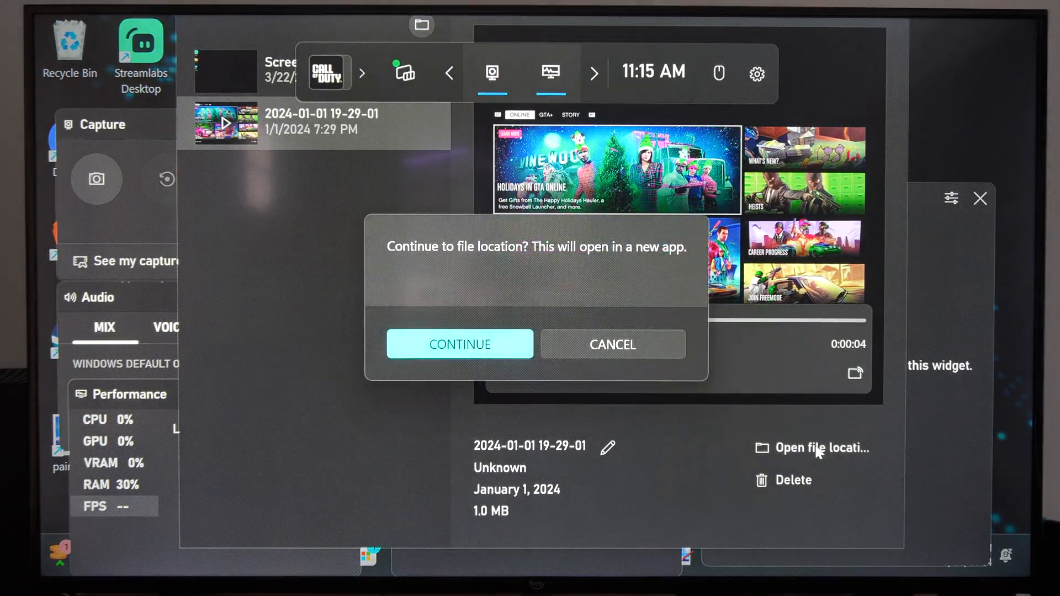
click(459, 344)
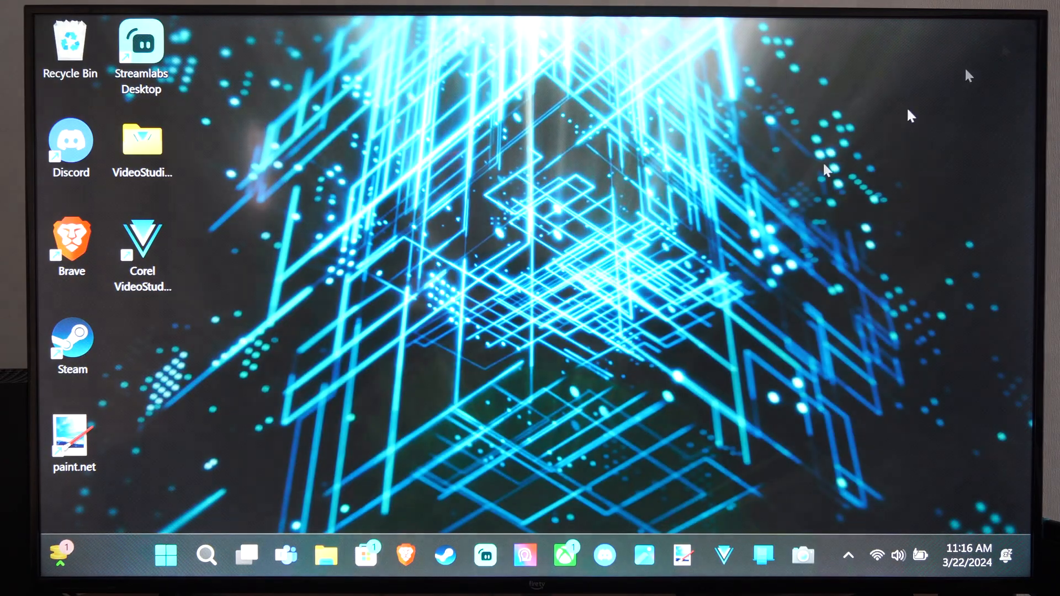
Bring up the Start menu with its pinned apps.
click(166, 555)
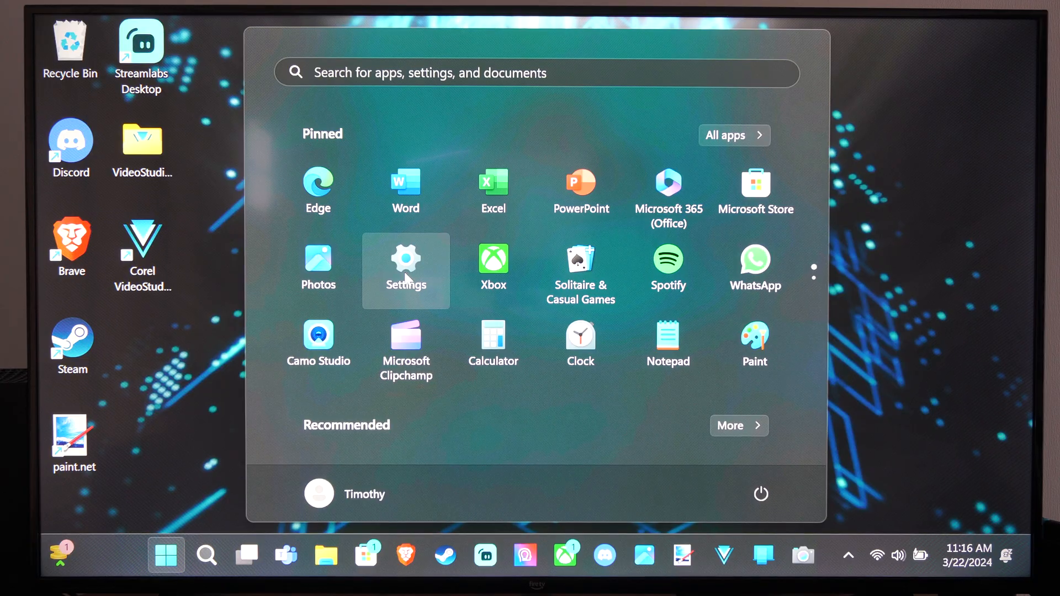
Launch Settings and reach the Gaming Captures page down at Recording preferences.
click(406, 270)
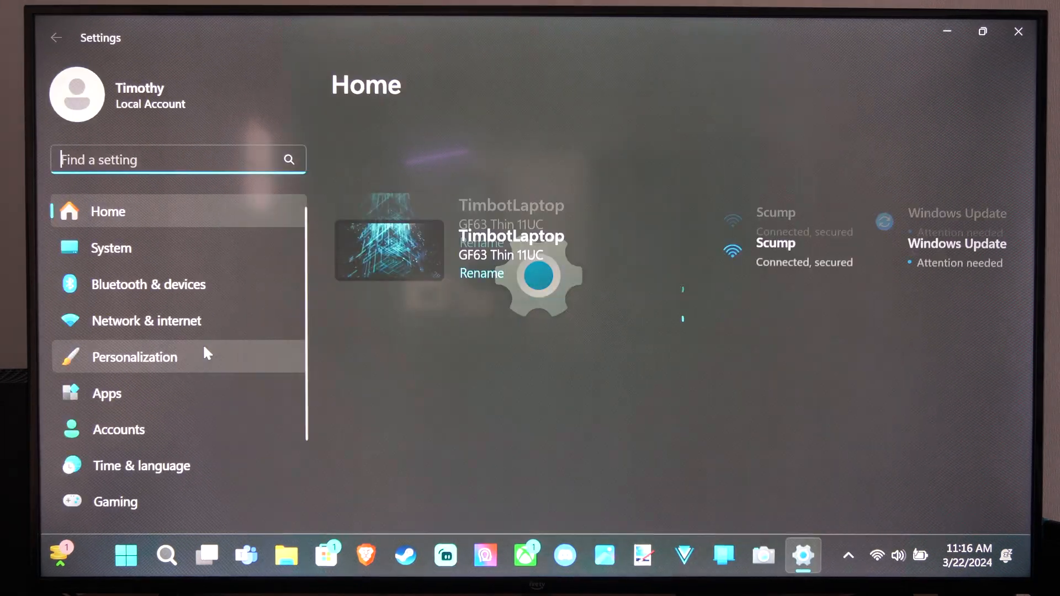
click(114, 502)
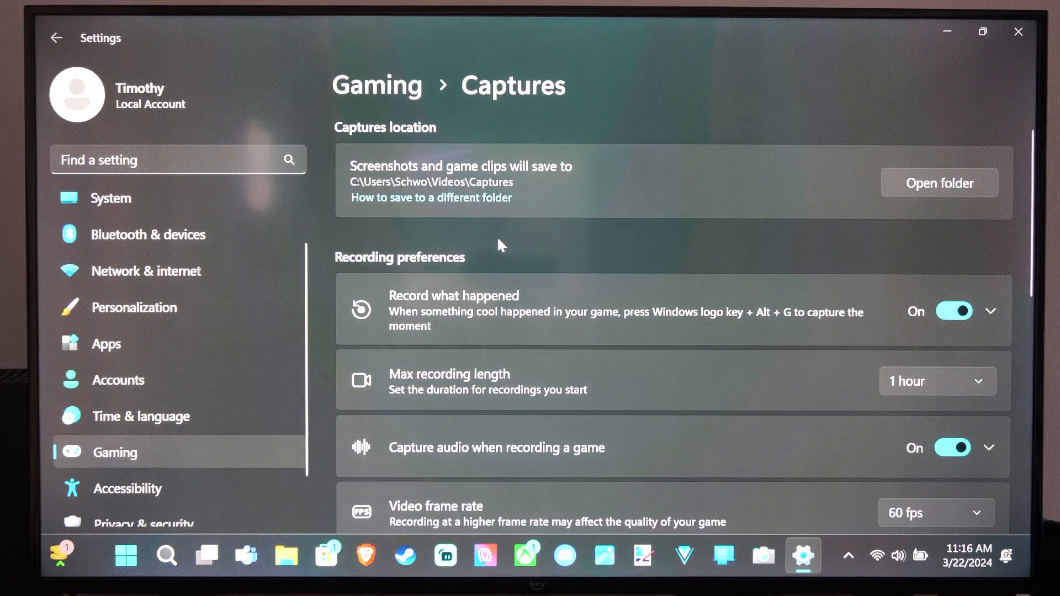
scroll(down, 3)
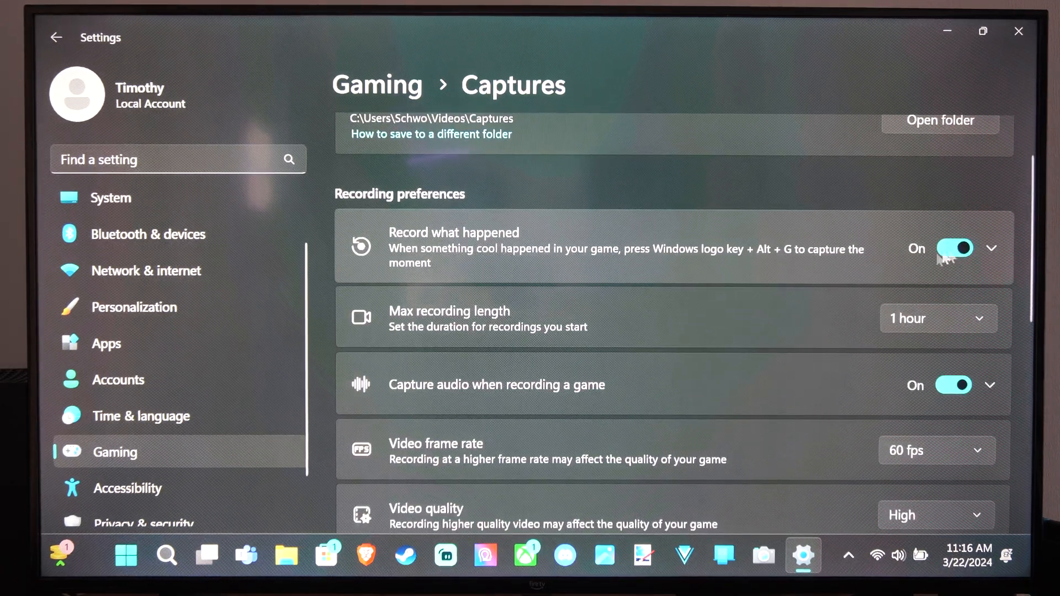
Set Record the last to 1 minute and keep Max recording length at 1 hour.
click(991, 248)
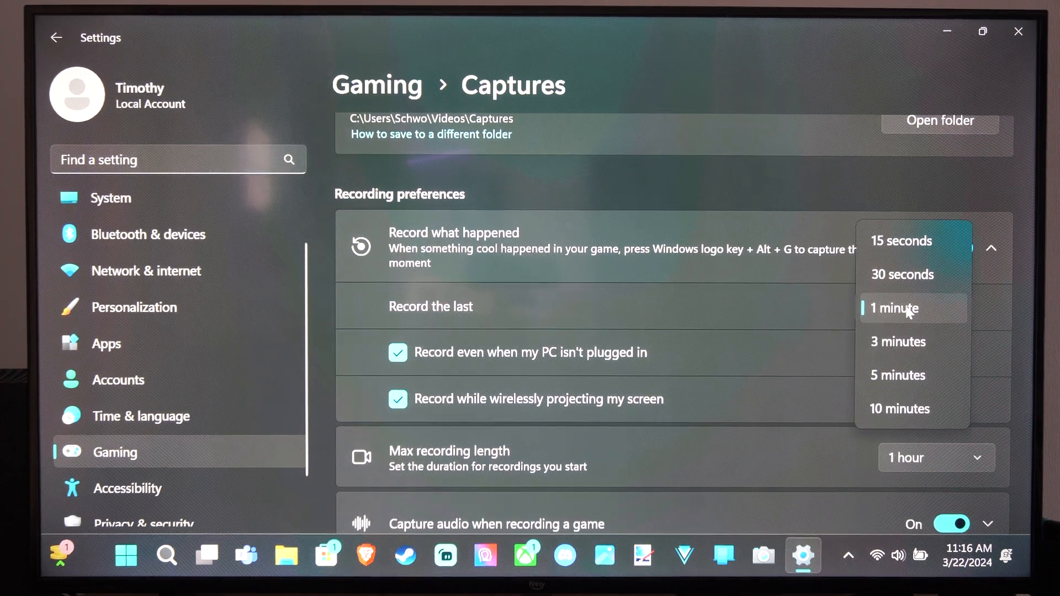
click(893, 308)
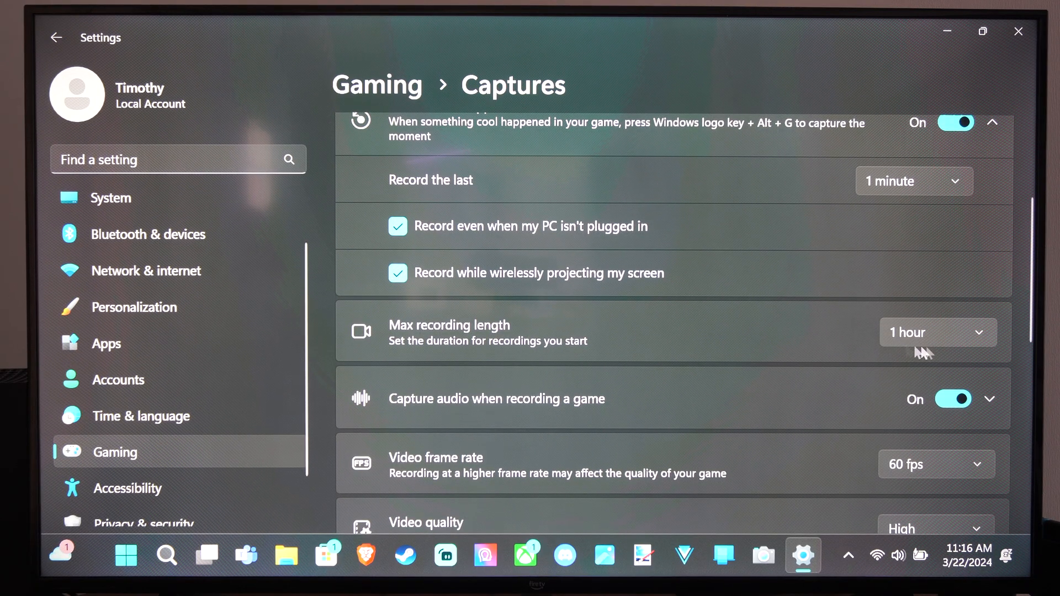
click(935, 332)
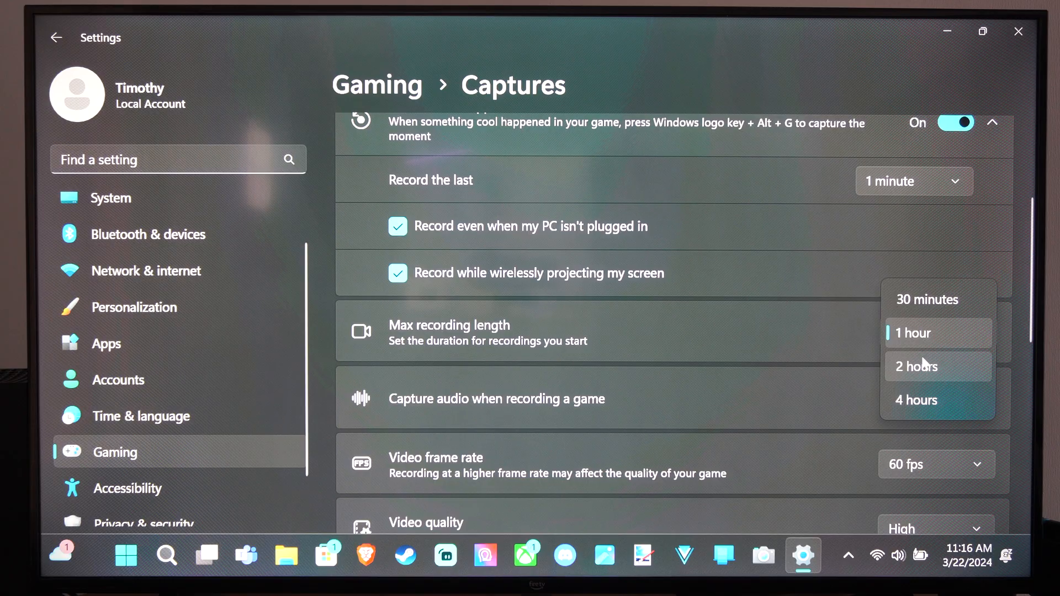
mouse_move(918, 340)
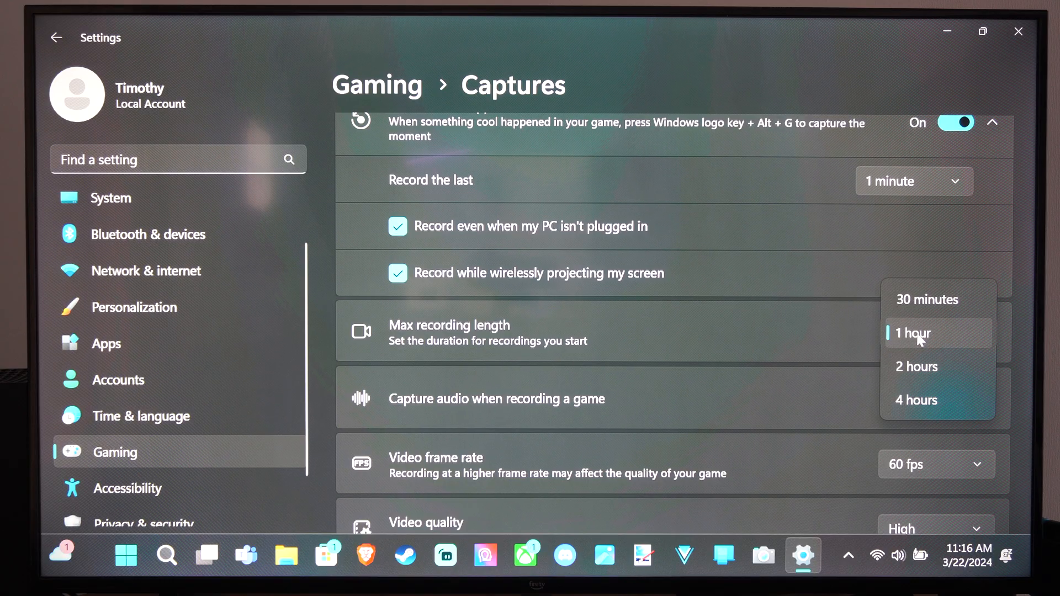
click(913, 332)
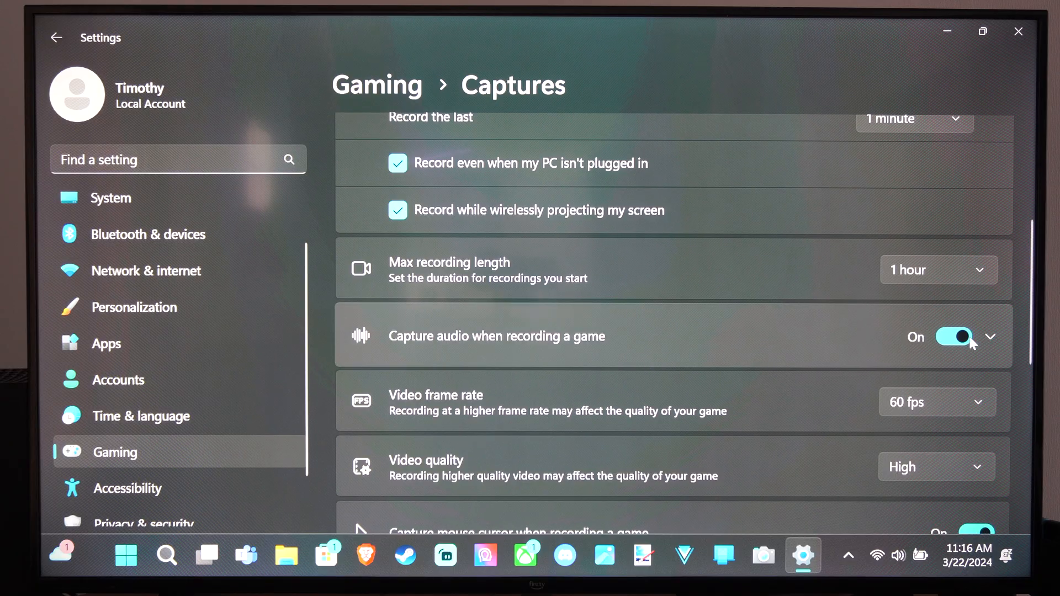
Expand game audio capture and keep Audio recording quality at 128kbps (Recommended).
click(991, 336)
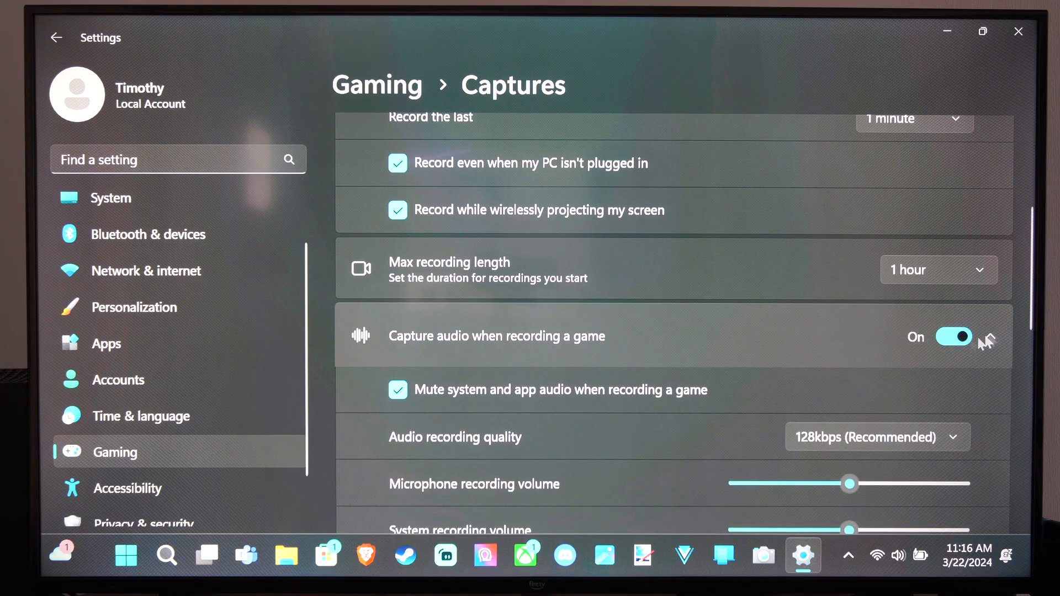
scroll(down, 3)
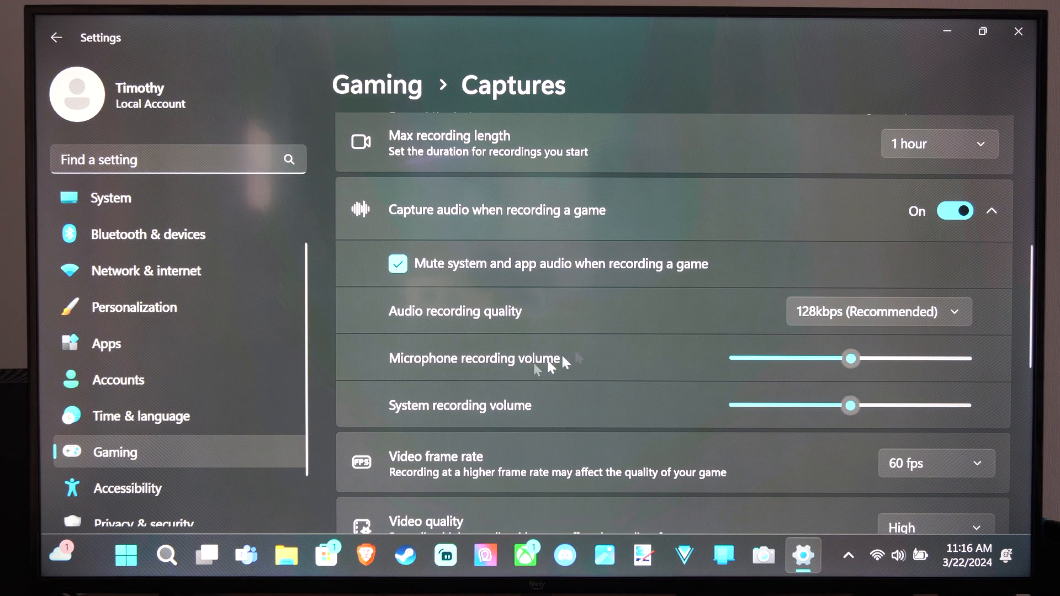
mouse_move(666, 419)
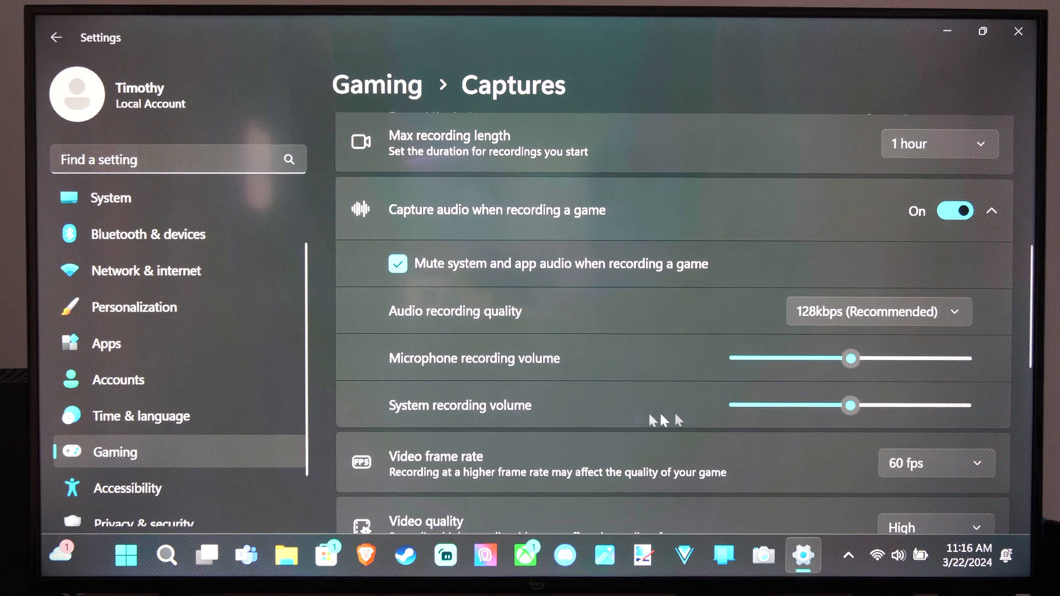
click(877, 311)
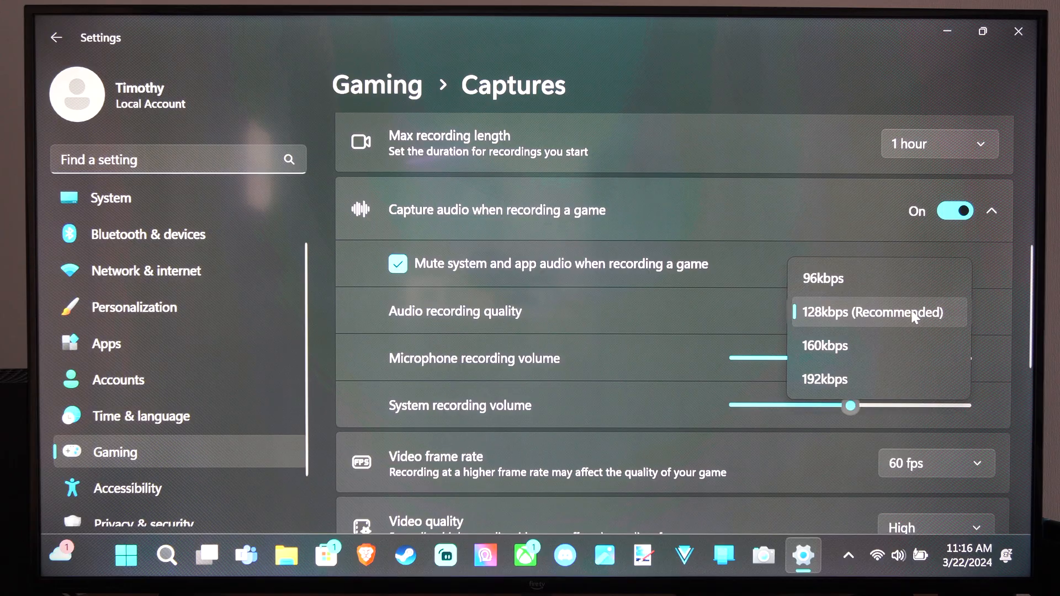
click(872, 312)
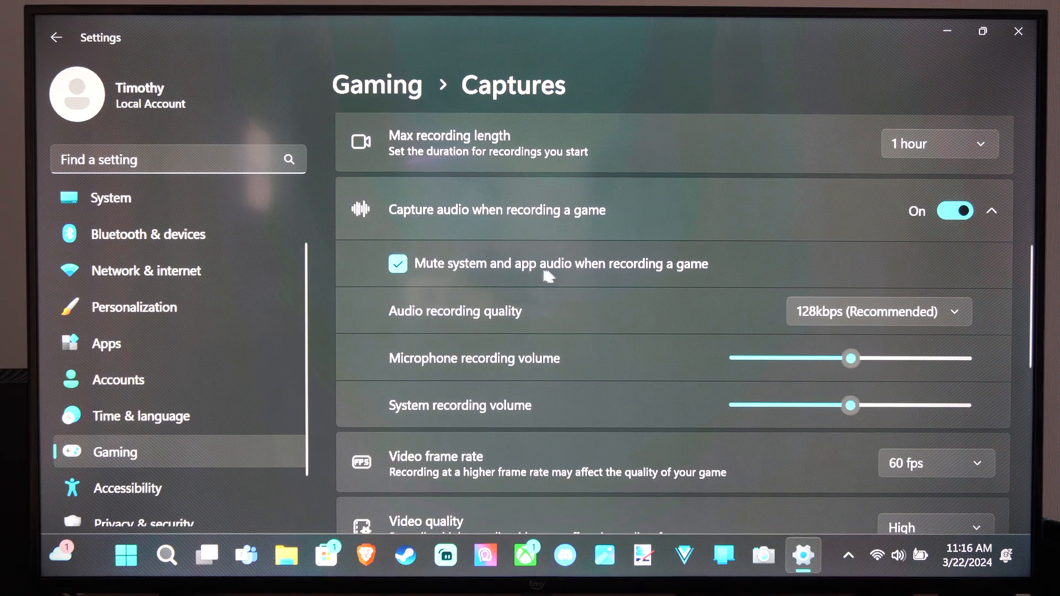
scroll(down, 3)
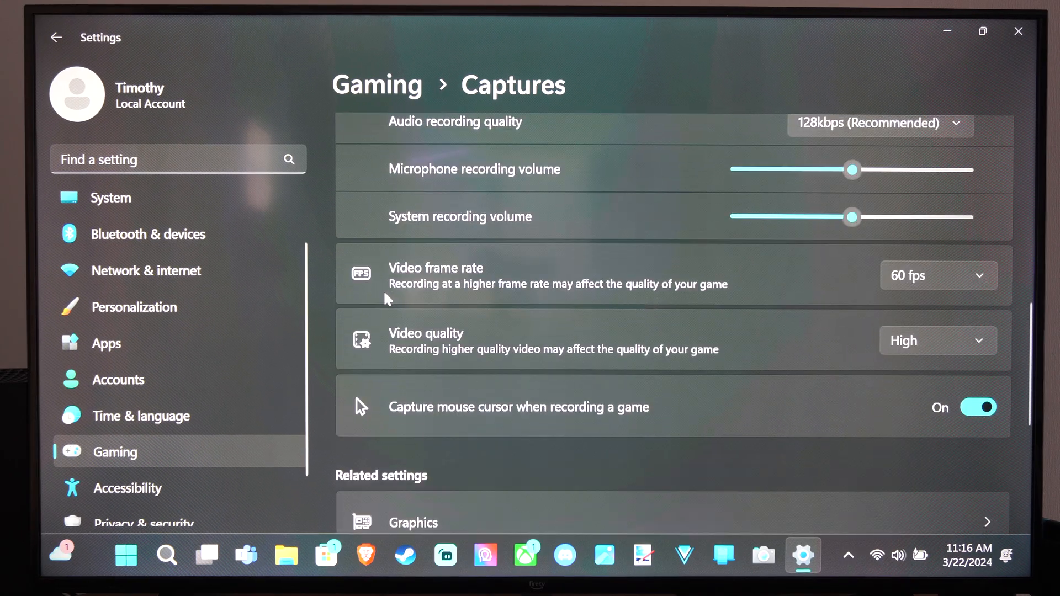
Keep Video frame rate at 60 fps with High video quality.
click(938, 275)
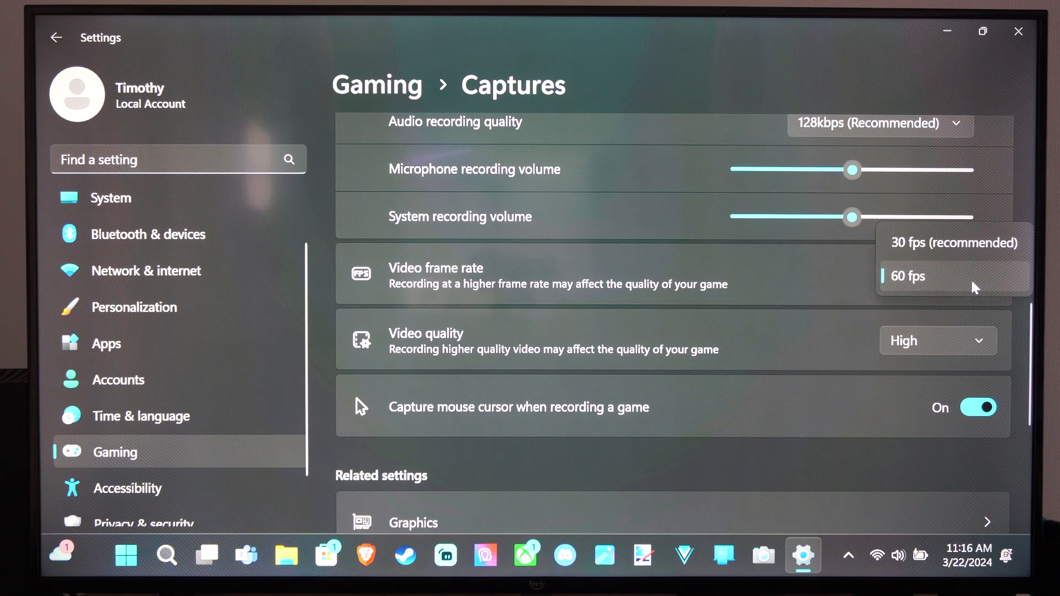
click(909, 276)
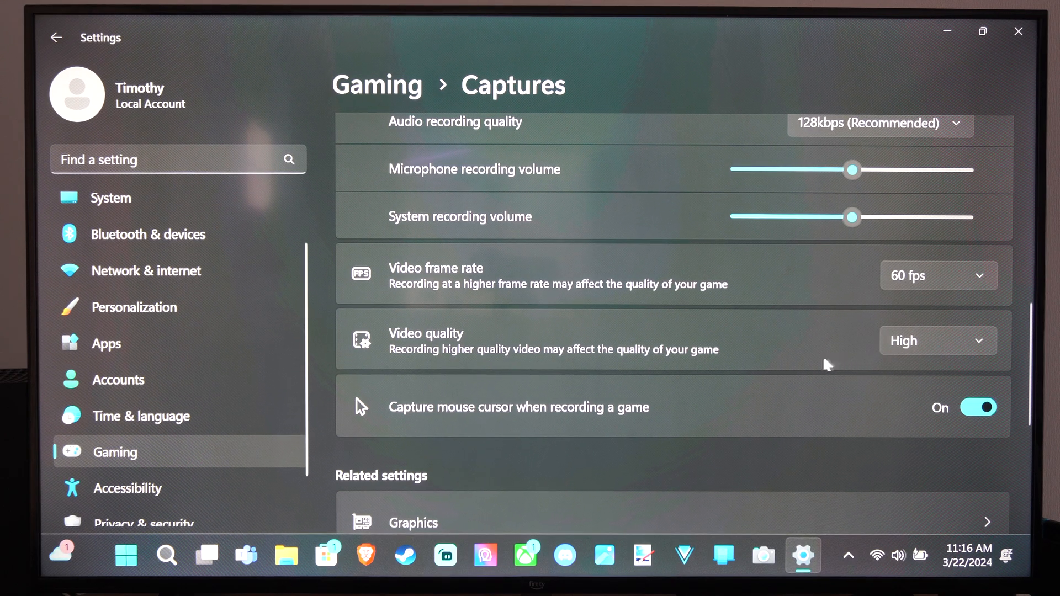
scroll(down, 3)
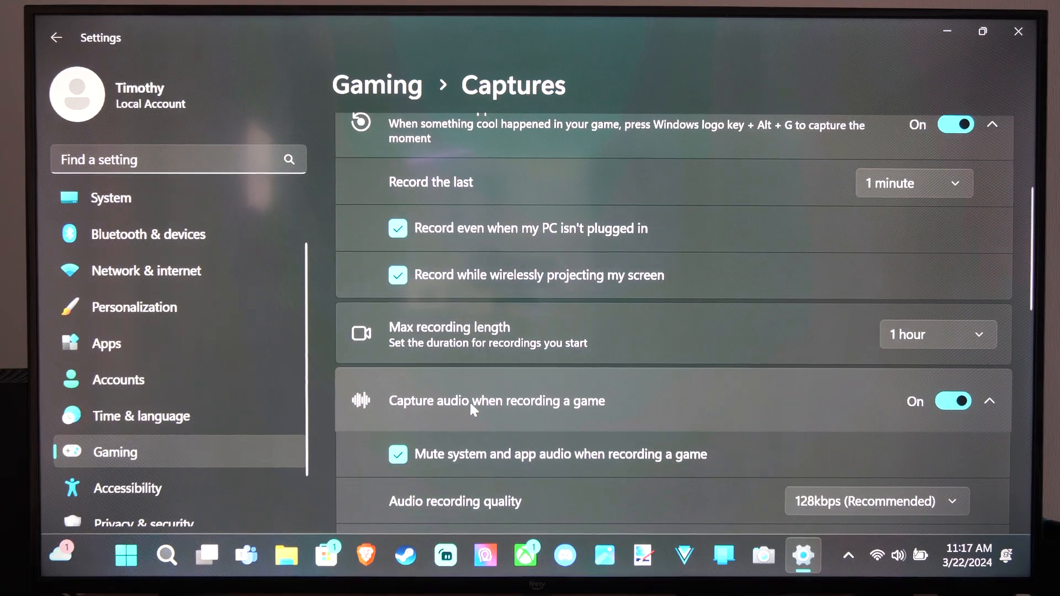
mouse_move(532, 368)
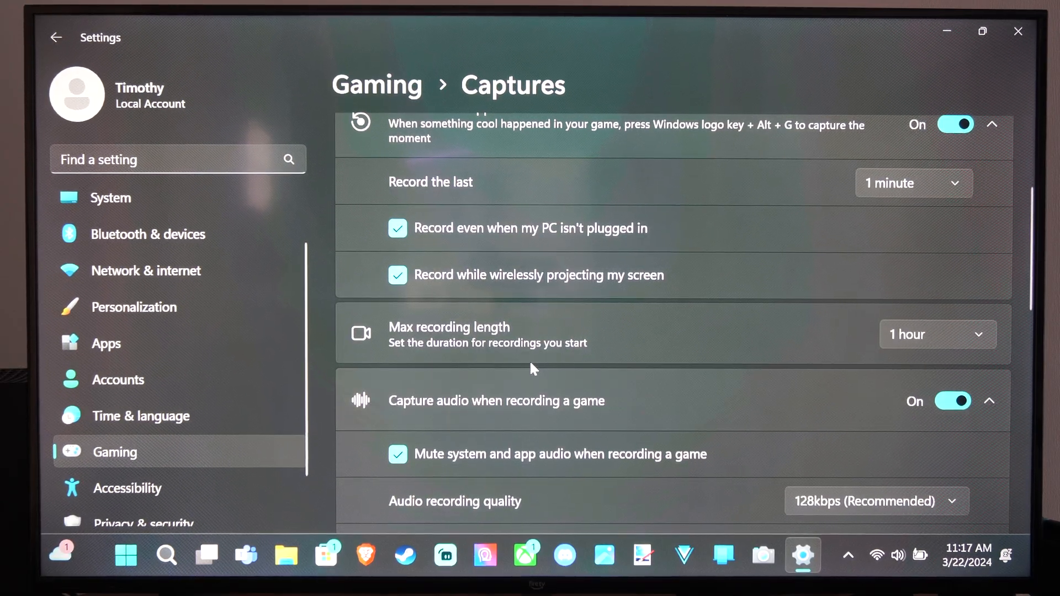